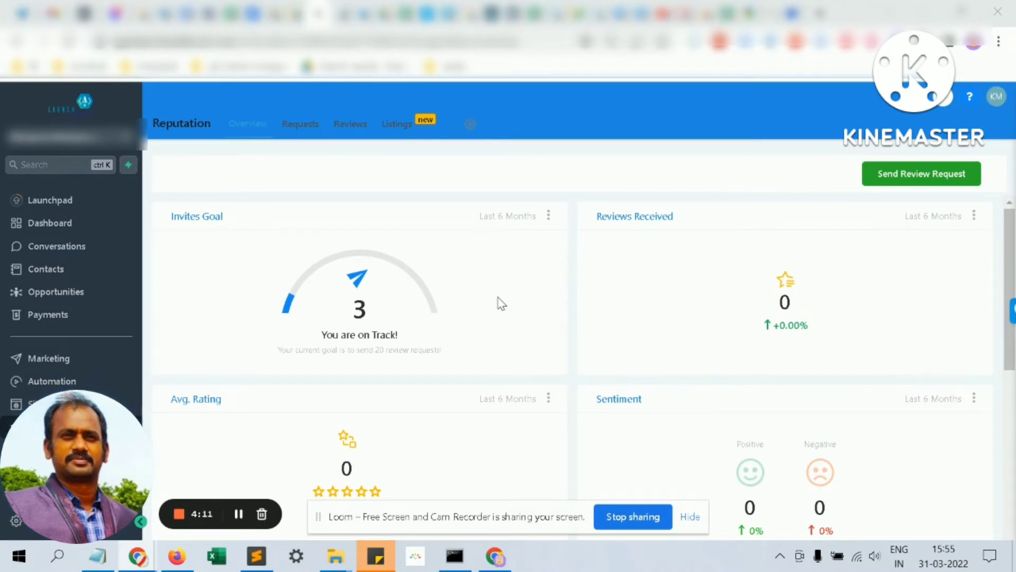
mouse_move(421, 272)
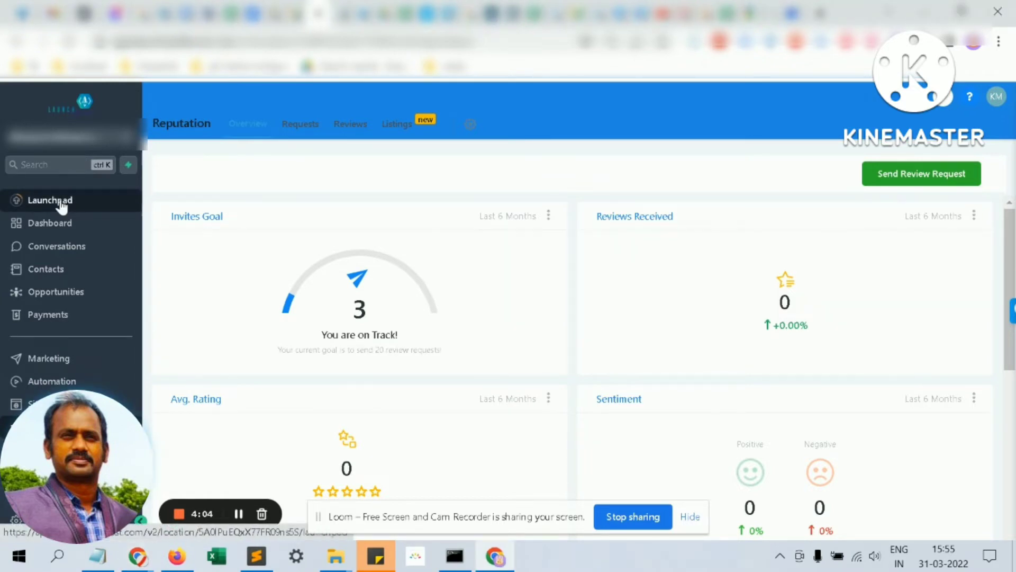
Leave the reputation overview for the Launchpad setup checklist
click(50, 199)
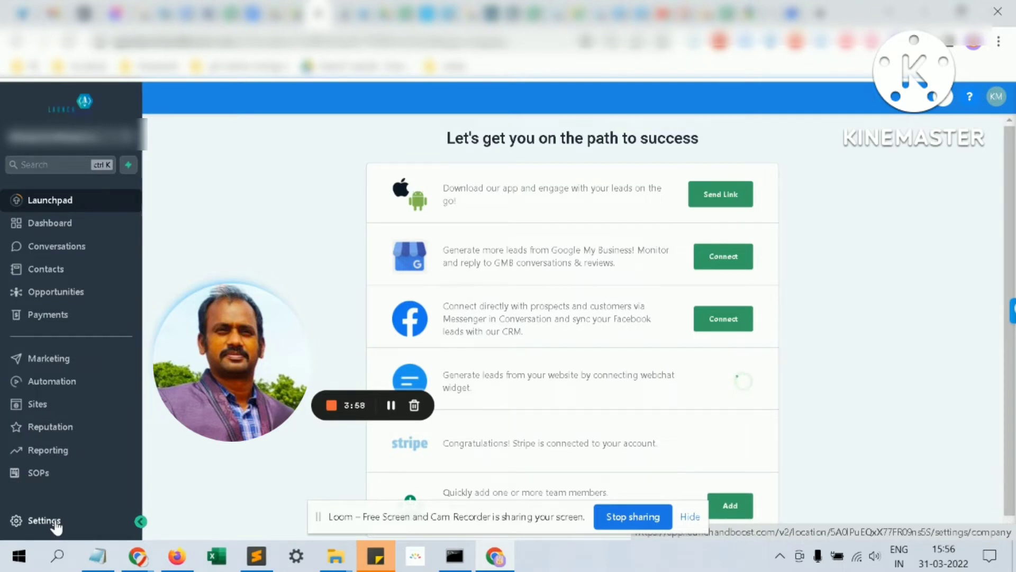
Go into account Settings and view the Custom Values list with Review: Google URL
click(44, 520)
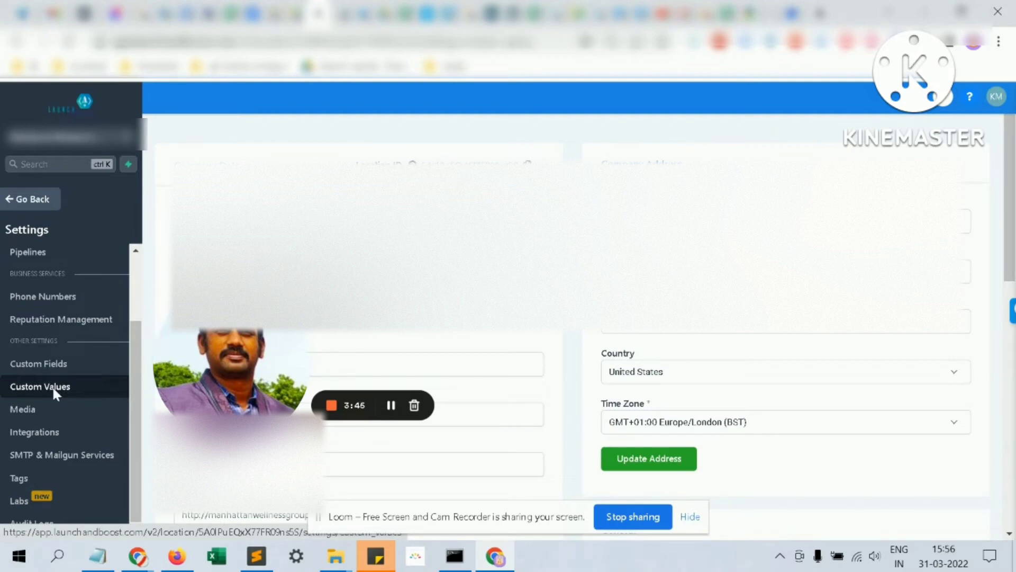
click(40, 386)
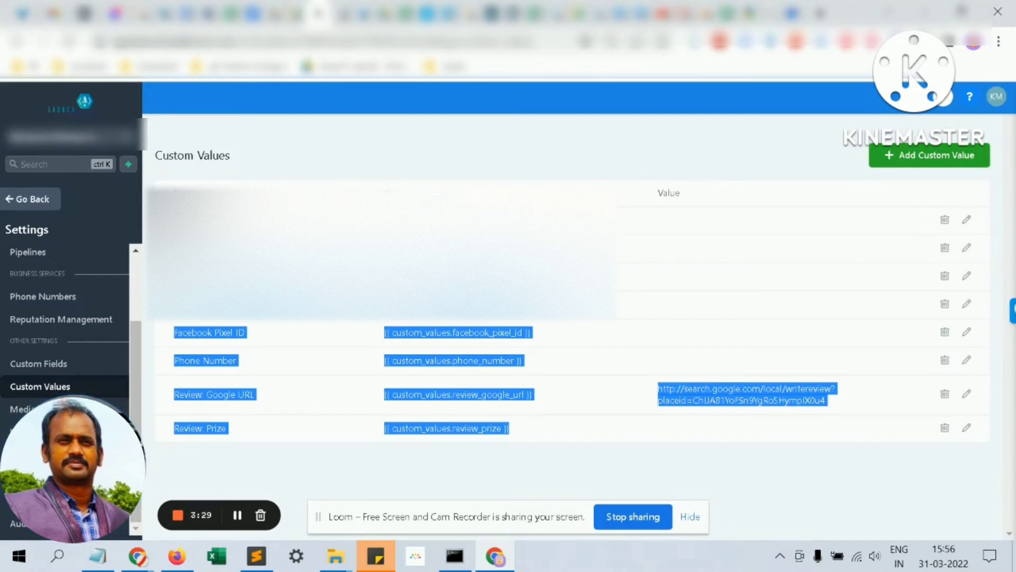
mouse_move(687, 225)
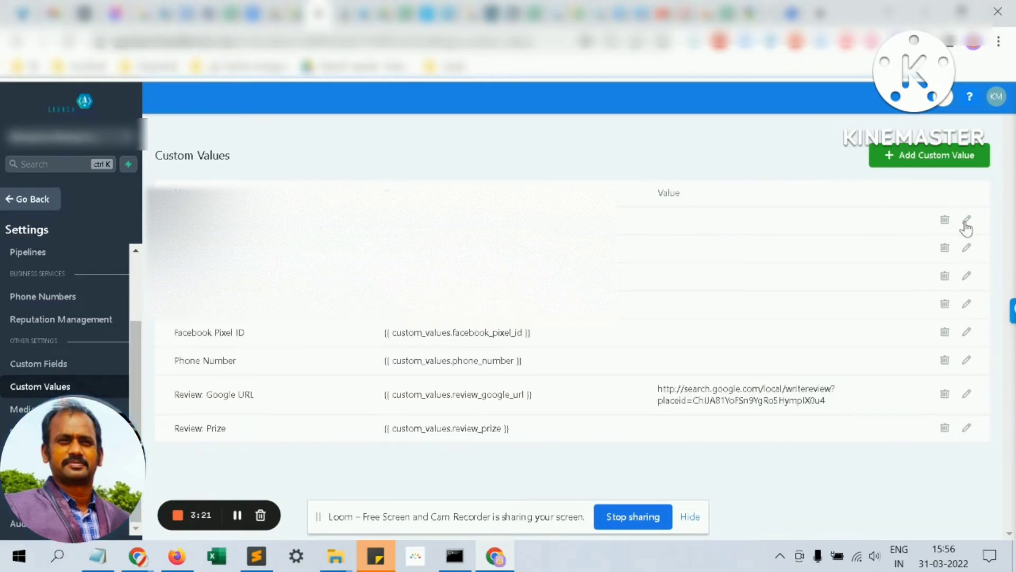
click(967, 220)
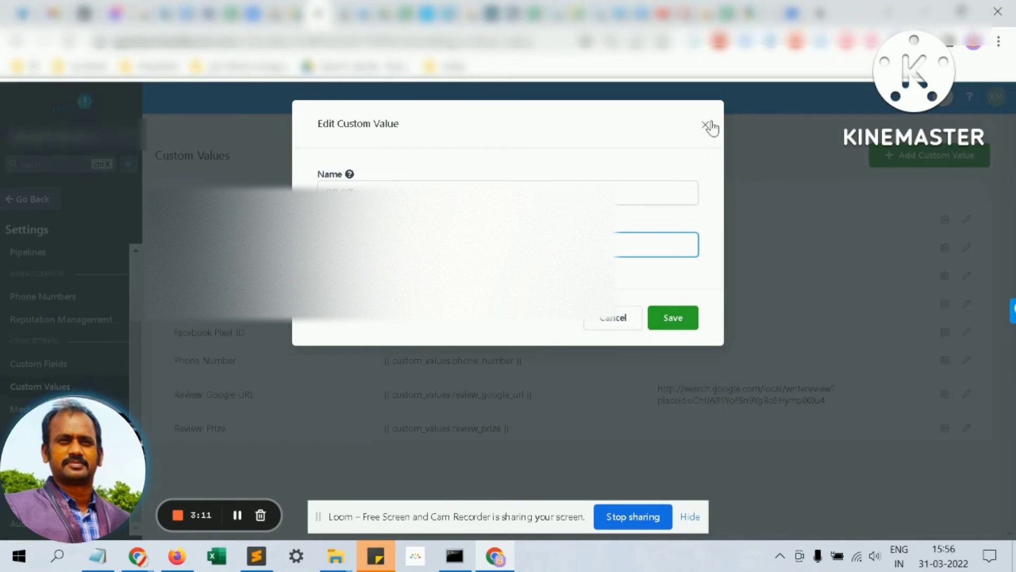
click(708, 125)
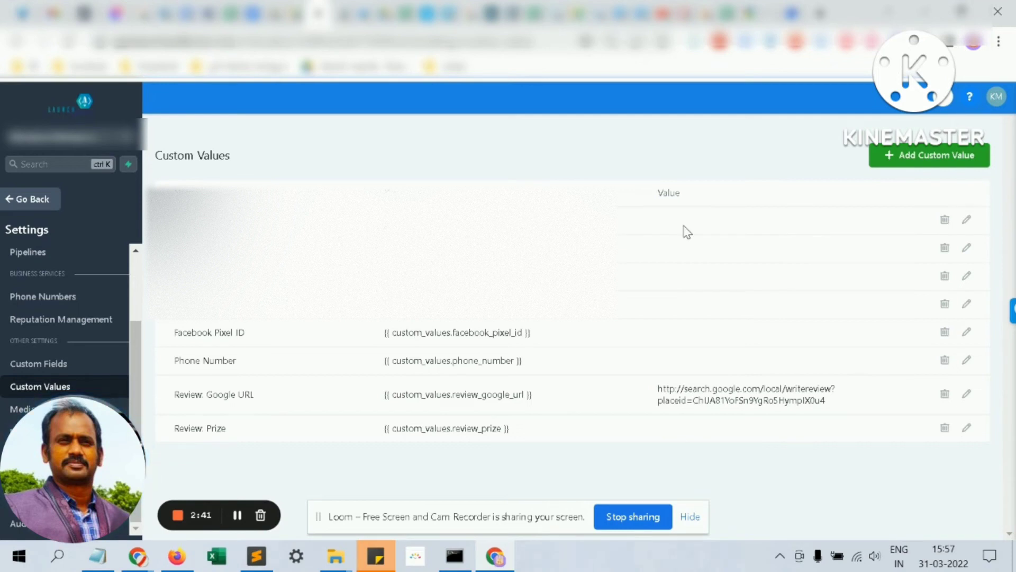
mouse_move(729, 398)
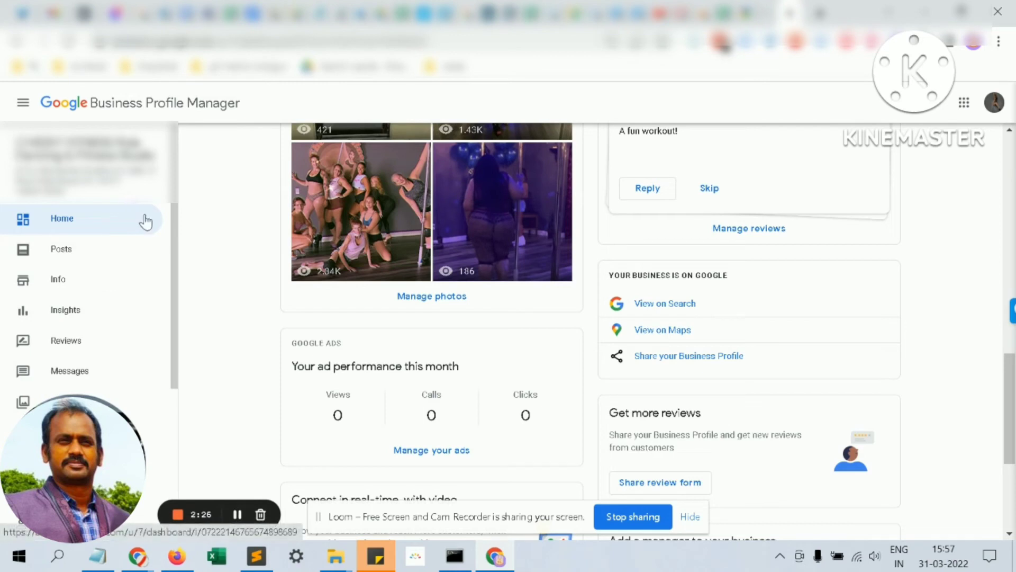
mouse_move(109, 246)
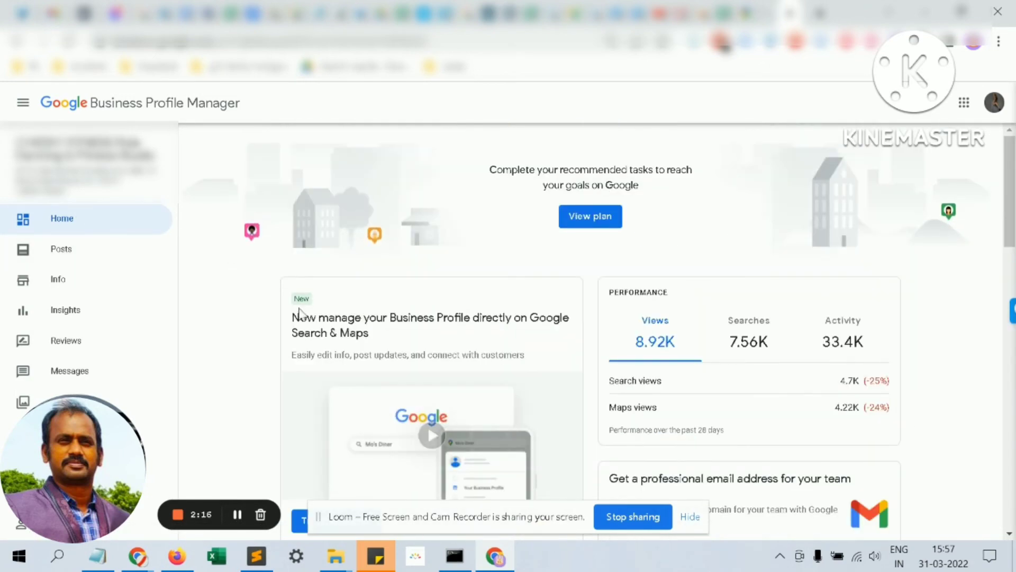
Scroll the Business Profile Home dashboard down to the Get more reviews card
scroll(down, 3)
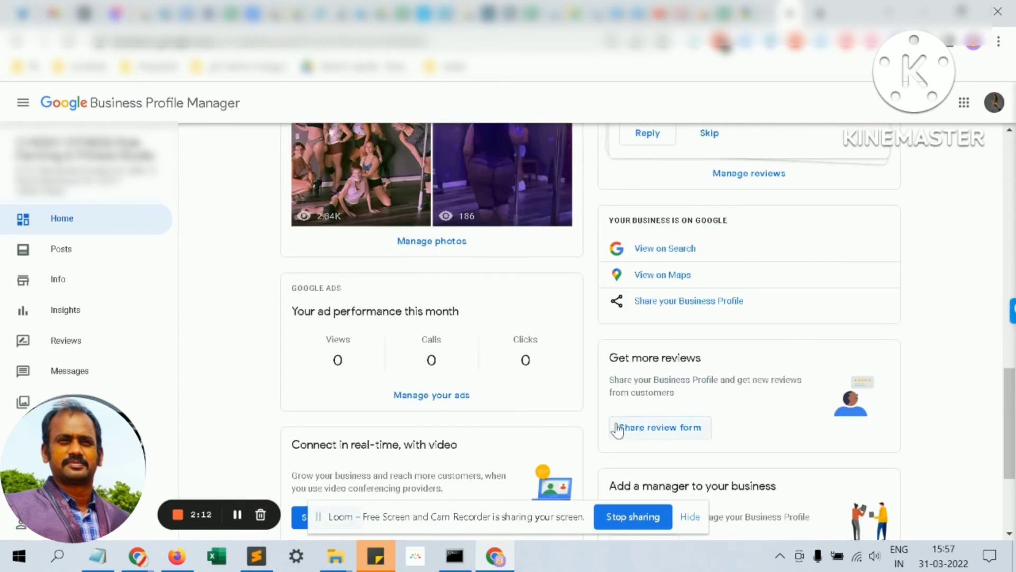
mouse_move(682, 433)
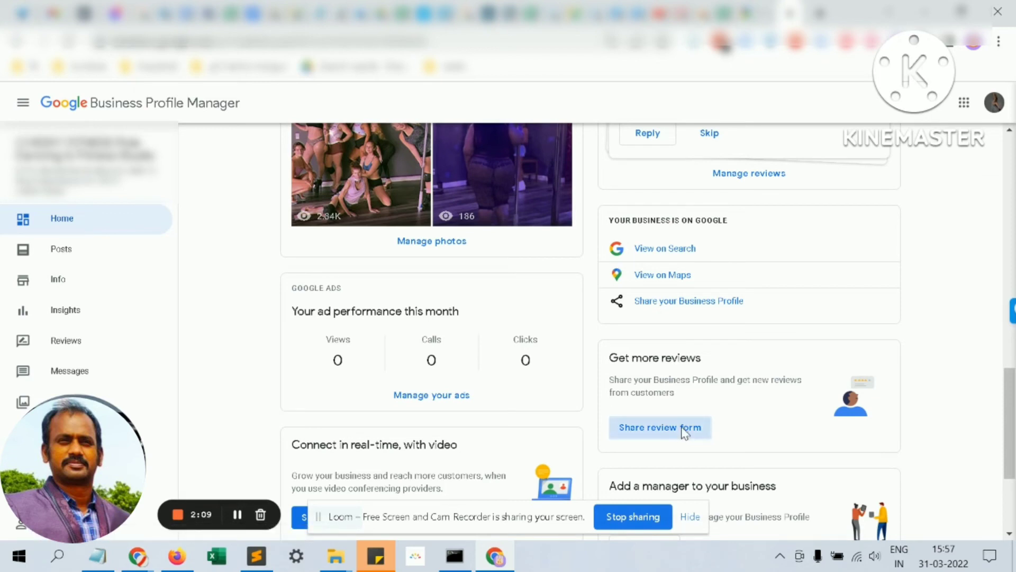
Copy the shareable review link from the Request reviews dialog
click(660, 427)
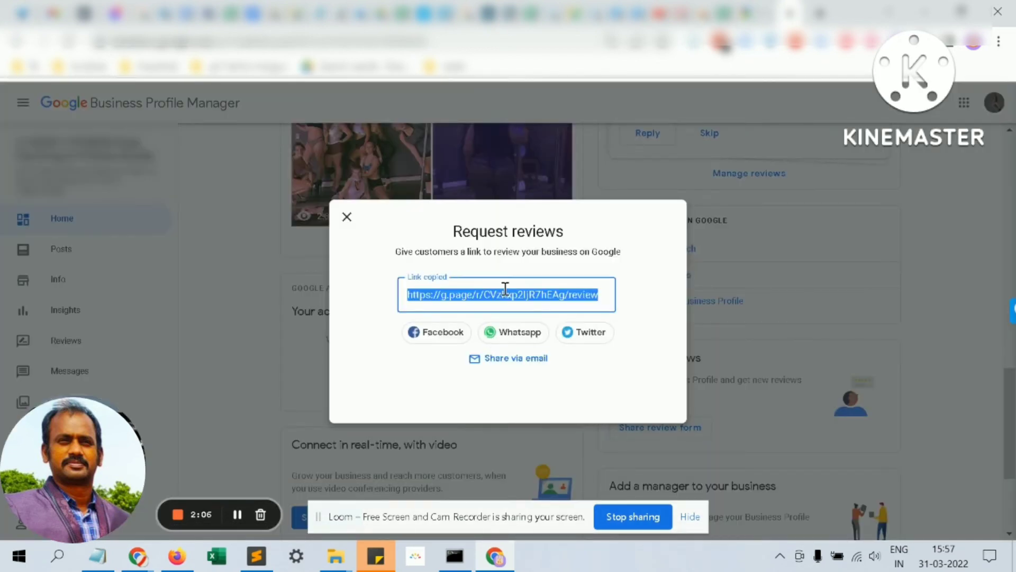
right_click(505, 293)
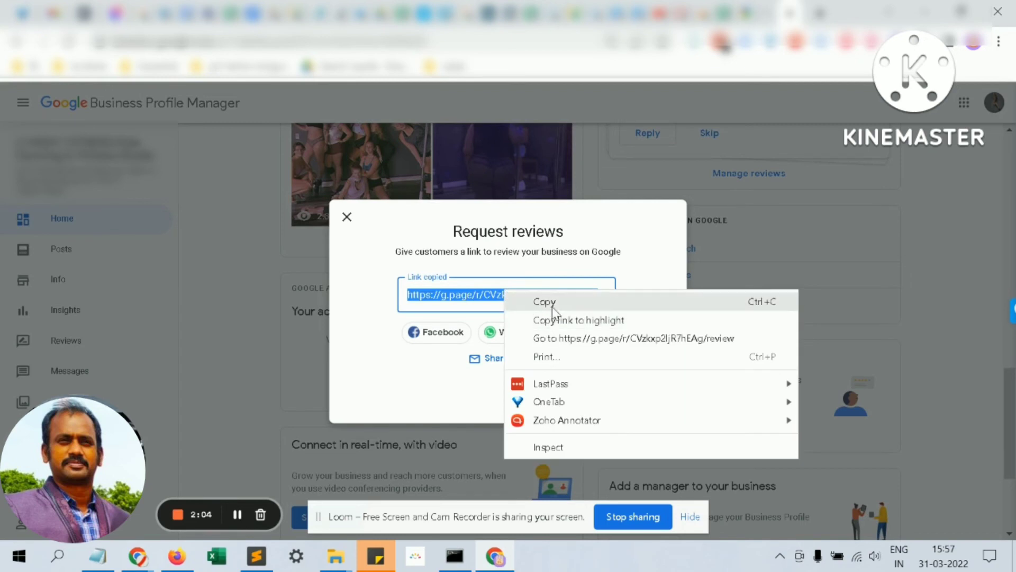
click(543, 301)
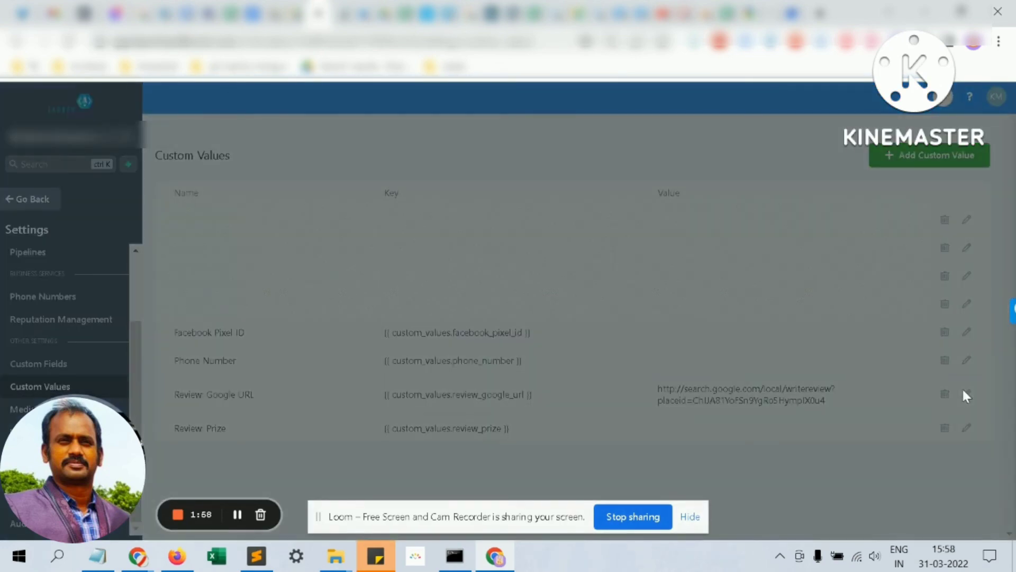
Paste the copied g.page link into Review: Google URL's value and save it
click(967, 394)
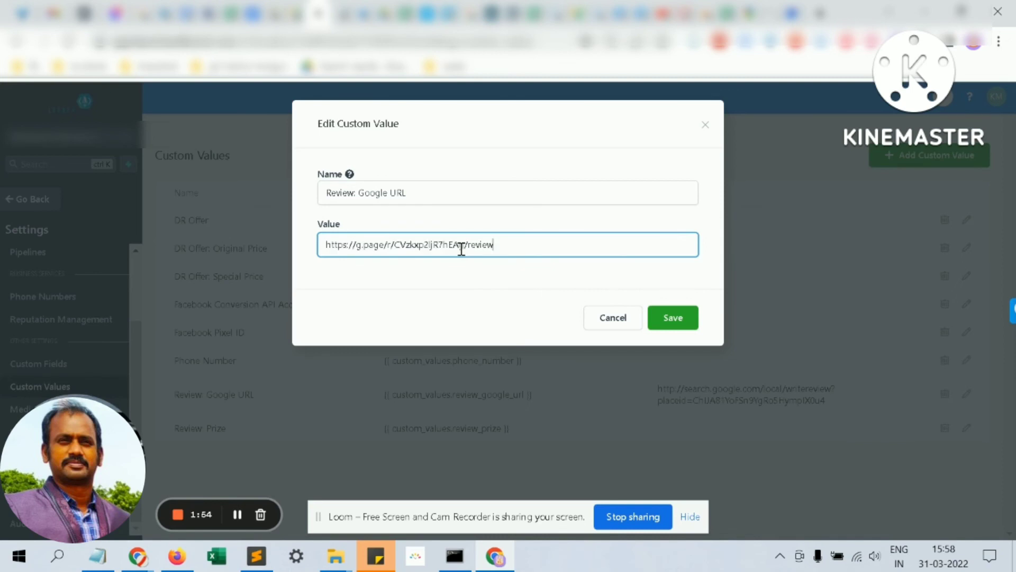
mouse_move(523, 254)
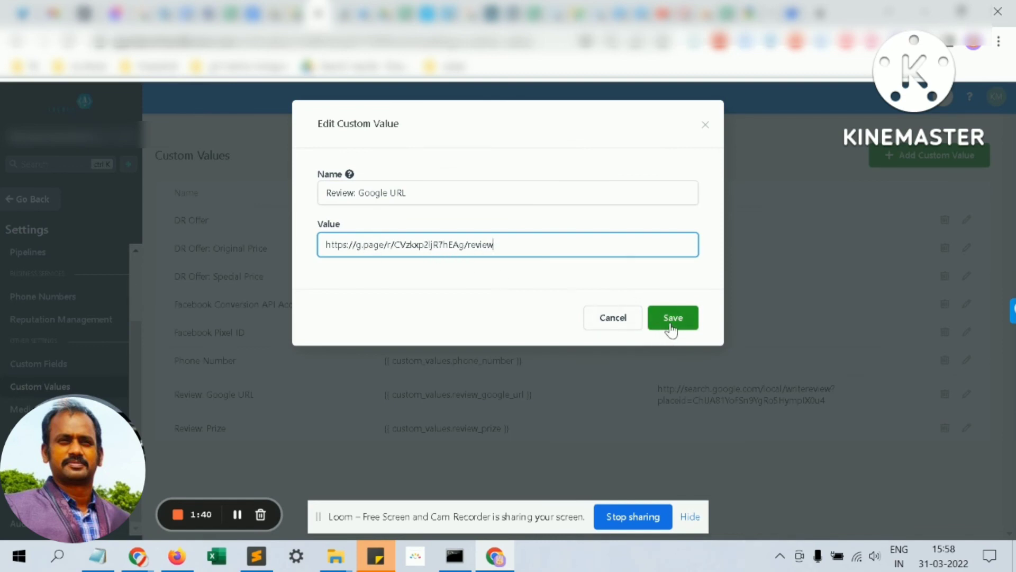
click(673, 317)
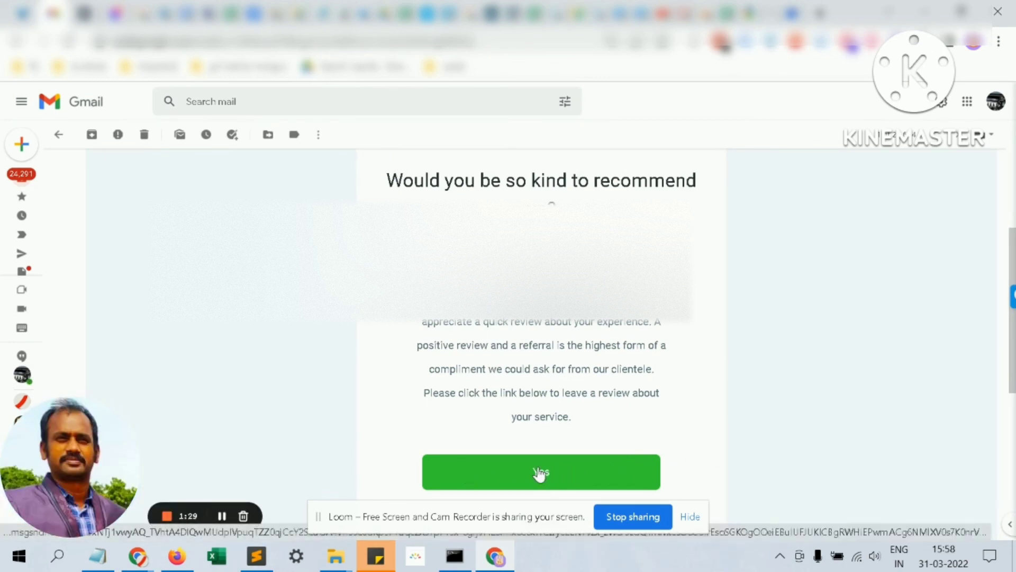
Follow the review-request email's green Yes link to see where it leads
click(540, 472)
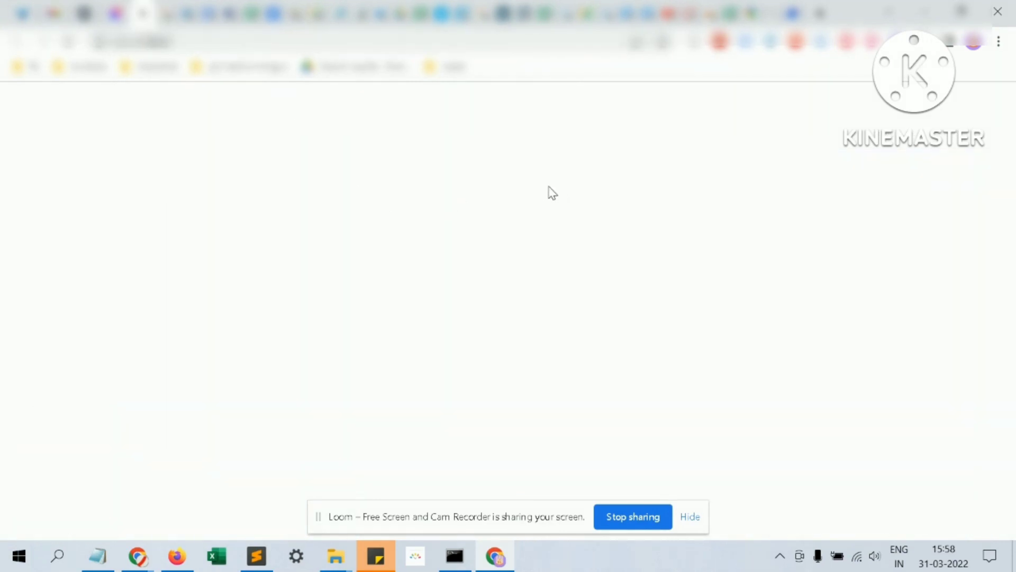